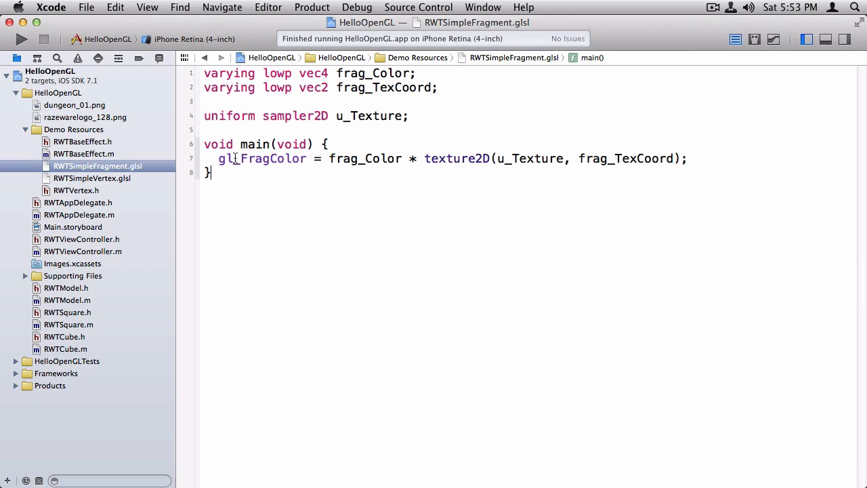
Remove frag_Color from the fragment shader output, leaving only the texture colour, then open RWTCube.m
{"action": "double_click", "coordinate": [364, 159]}
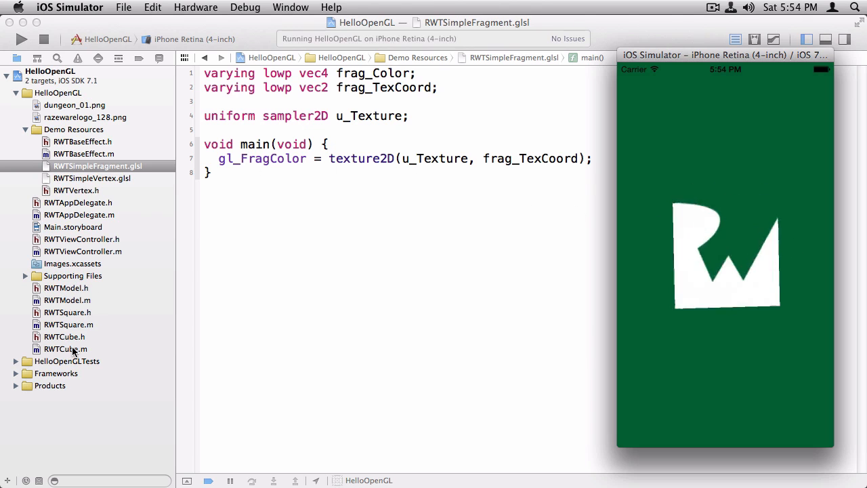
{"action": "left_click", "coordinate": [65, 348]}
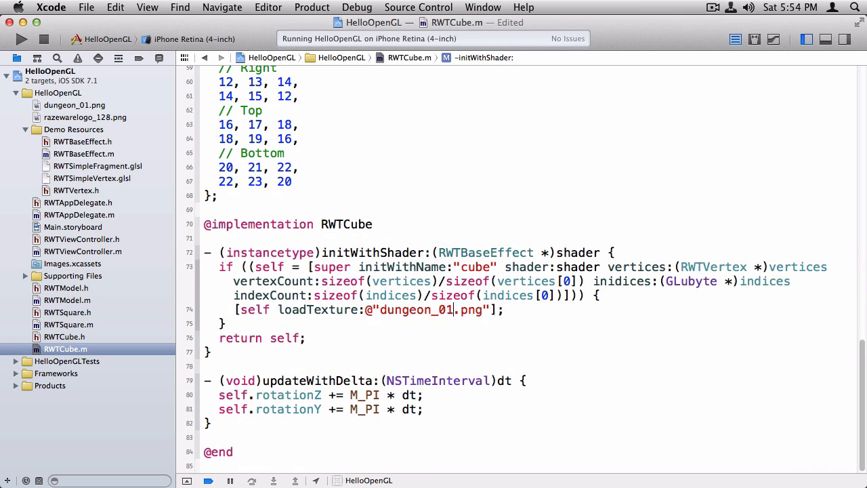
{"action": "left_click", "coordinate": [22, 38]}
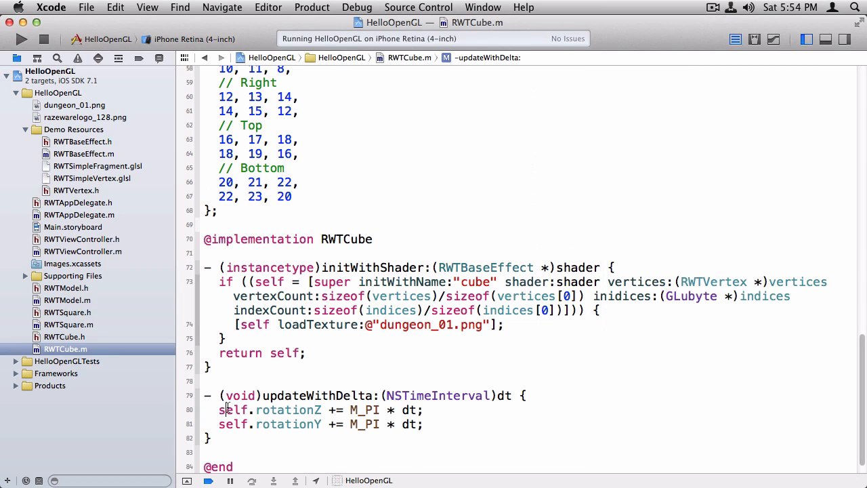
Comment out the rotationZ update and slow rotationY to M_PI/8 * dt
{"action": "type", "text": "//"}
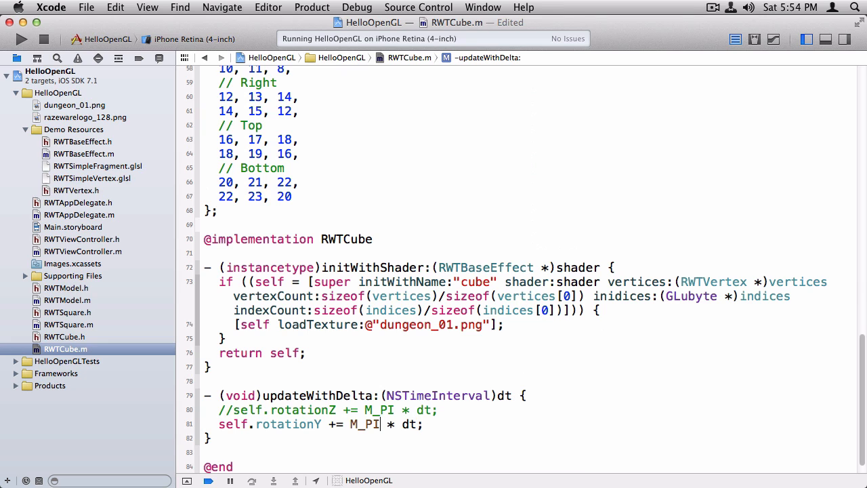
{"action": "type", "text": "/"}
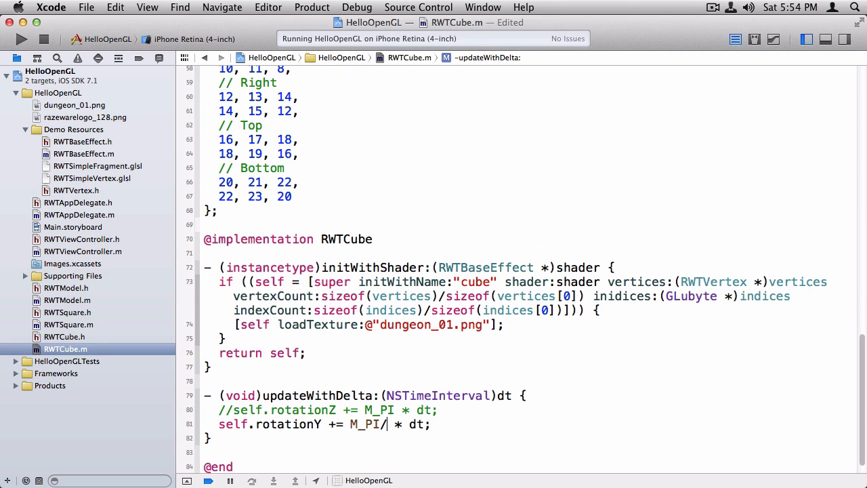
{"action": "type", "text": "8"}
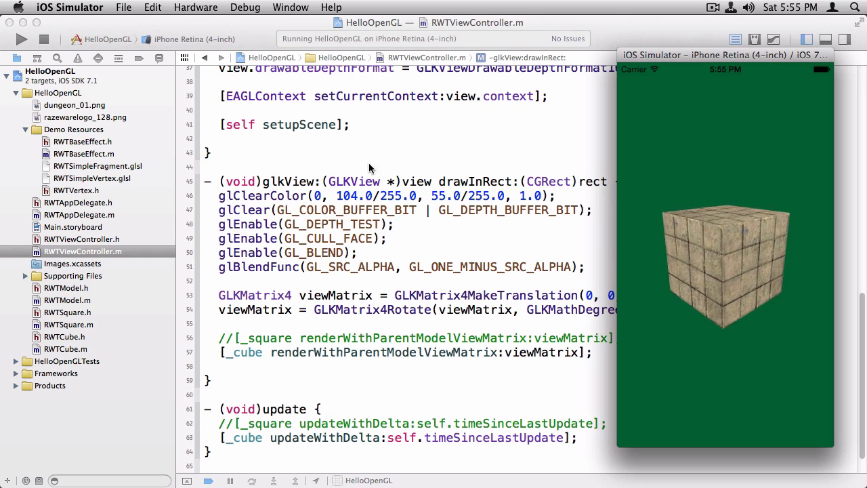
Declare a Light struct with Color and AmbientIntensity, plus a u_Light uniform
{"action": "left_click", "coordinate": [97, 166]}
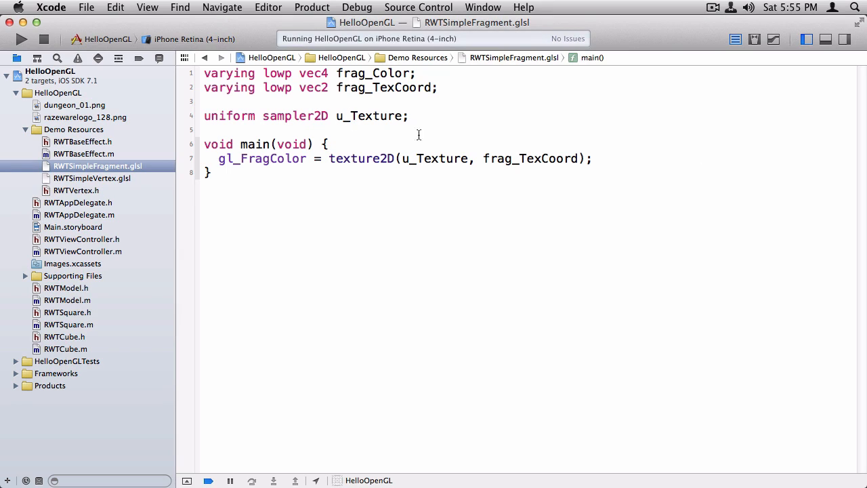
{"action": "type", "text": "stuct Light {"}
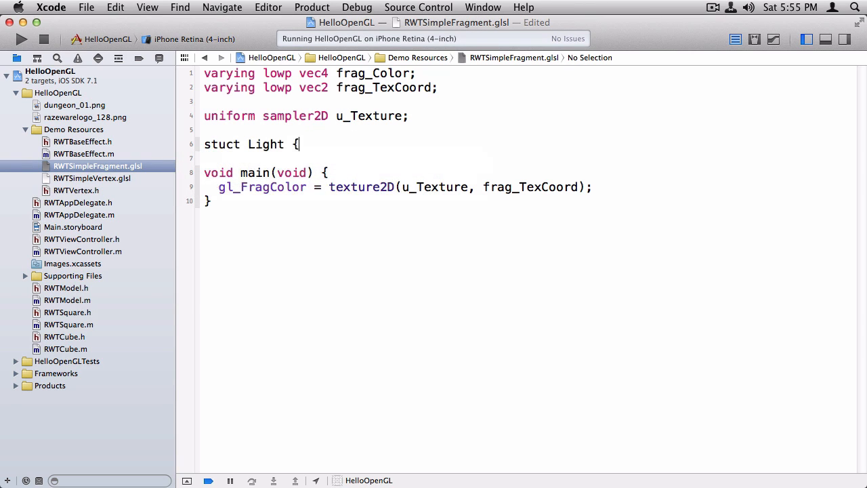
{"action": "type", "text": "lowp vec3 Color;"}
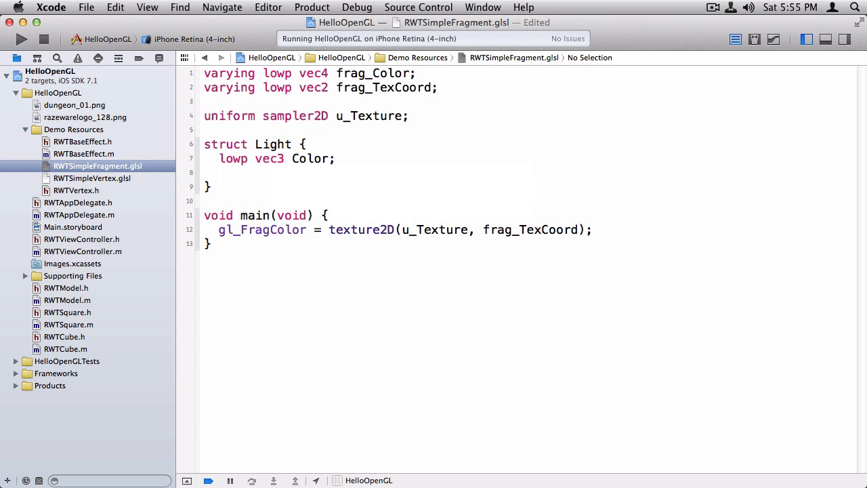
{"action": "type", "text": "lowp float Am"}
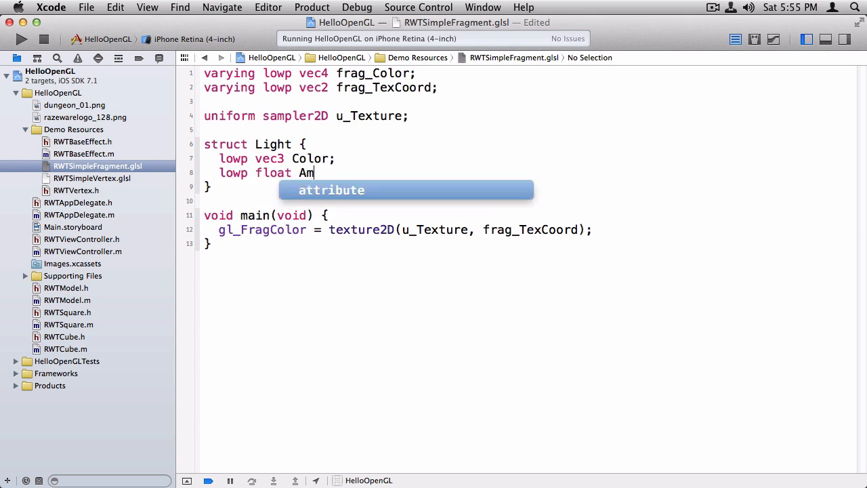
{"action": "type", "text": "bientIntensity;"}
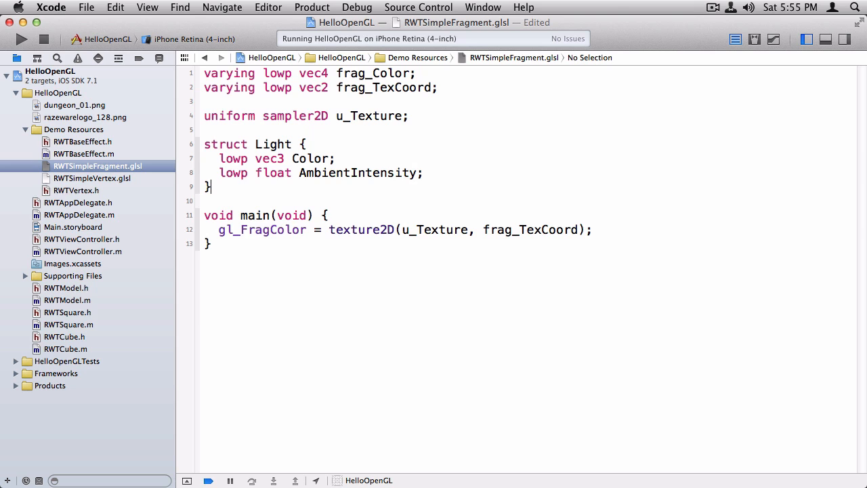
{"action": "type", "text": "uniform Light u_Light;"}
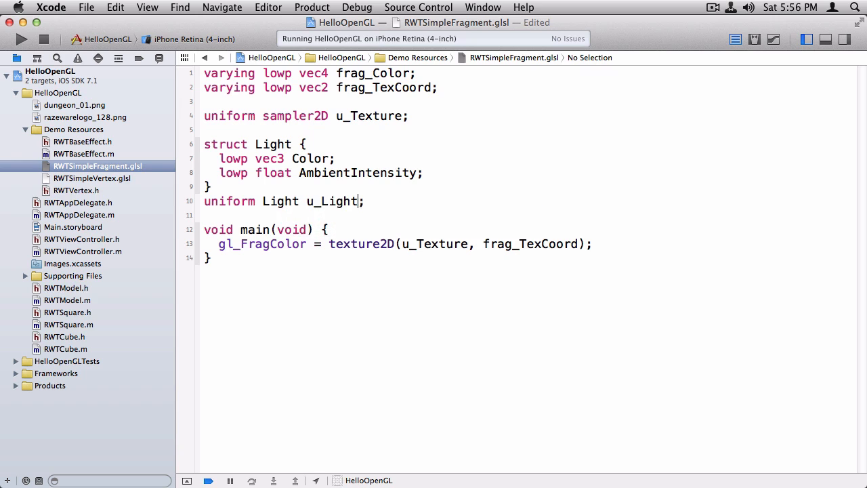
Compute AmbientColor from light colour and intensity, and multiply gl_FragColor by it
{"action": "double_click", "coordinate": [280, 201]}
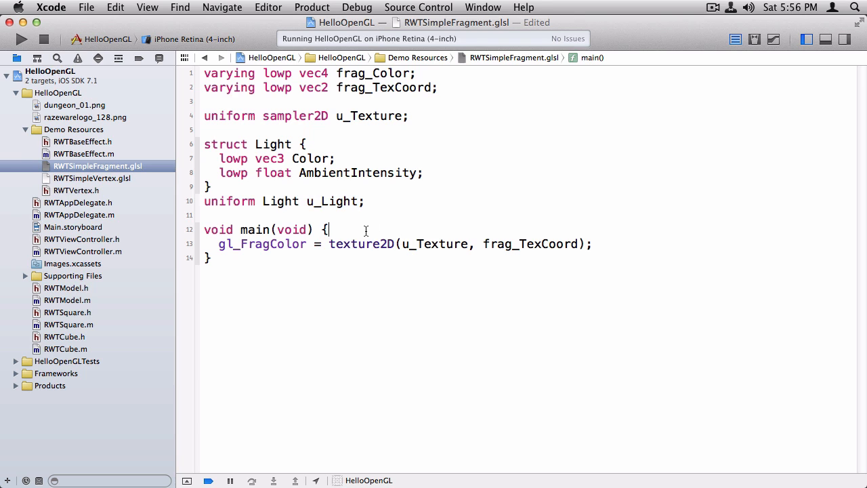
{"action": "type", "text": "// Ambien"}
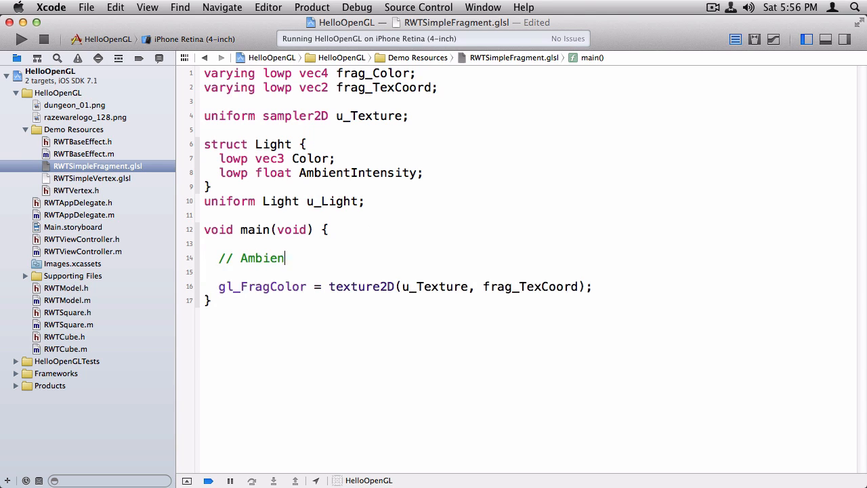
{"action": "type", "text": "lowp vec4 AmbientColor = vec4(u_Light.Color,"}
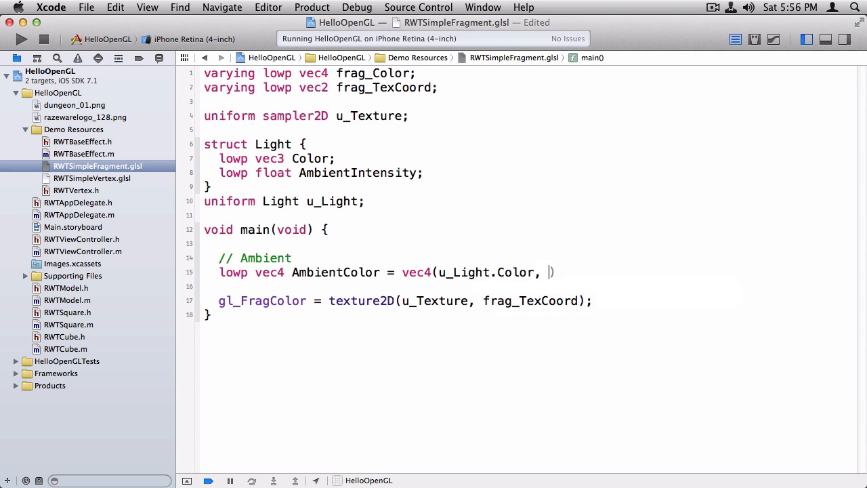
{"action": "type", "text": "1.0"}
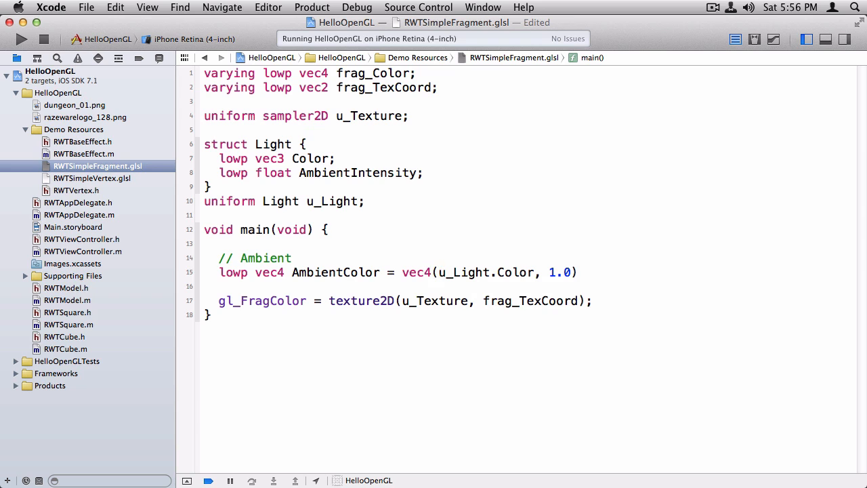
{"action": "type", "text": "*"}
{"action": "type", "text": " * (AmbientColor)"}
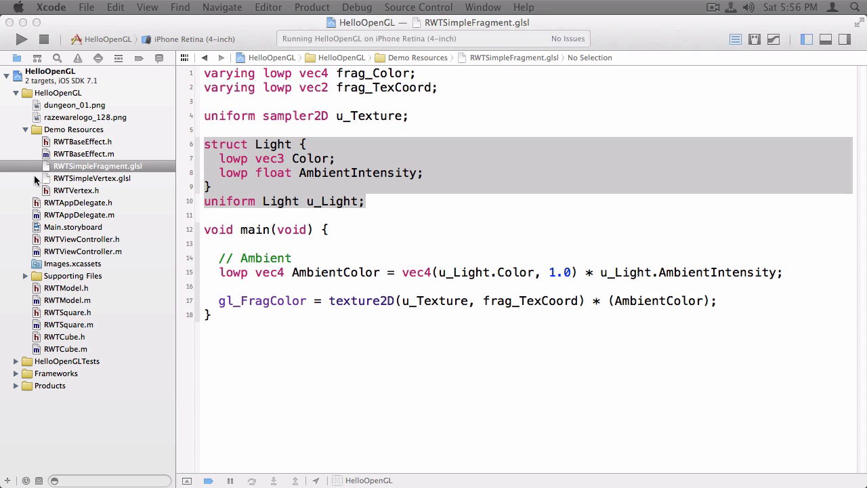
Fetch u_Light.Color and u_Light.AmbientIntensity uniforms and set them to 1, 1, 1 and 0.8
{"action": "left_click", "coordinate": [83, 141]}
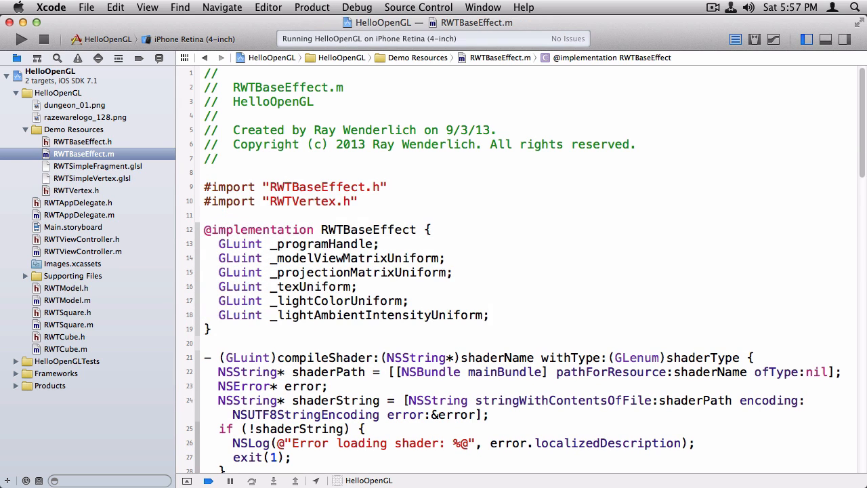
{"action": "scroll", "scroll_direction": "down", "scroll_amount": 3}
{"action": "type", "text": "_lightColorUniform = glGetUniformLocation(_programHandle, \""}
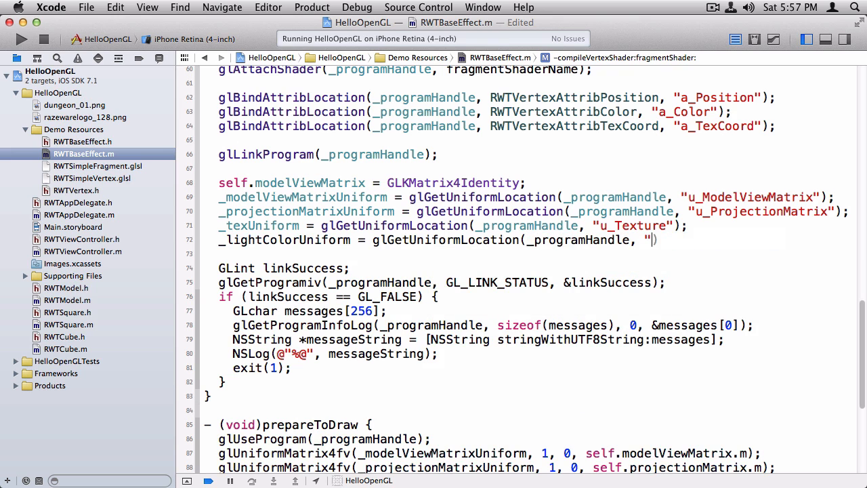
{"action": "type", "text": "u\""}
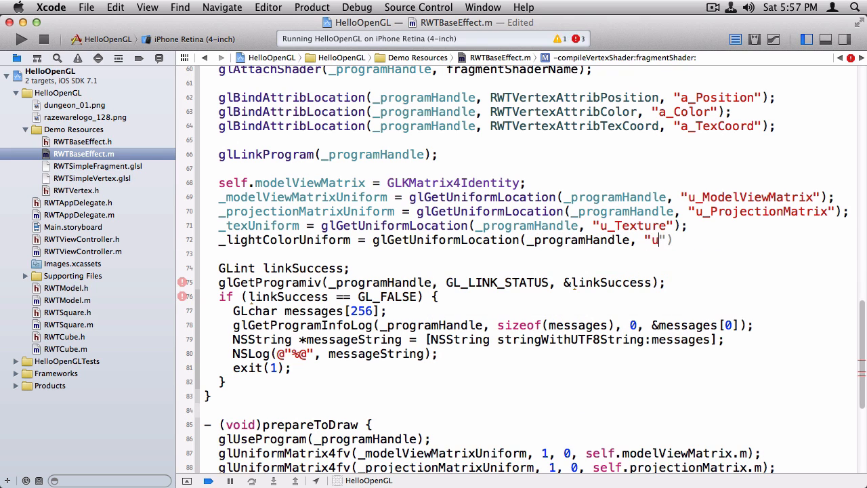
{"action": "type", "text": "light."}
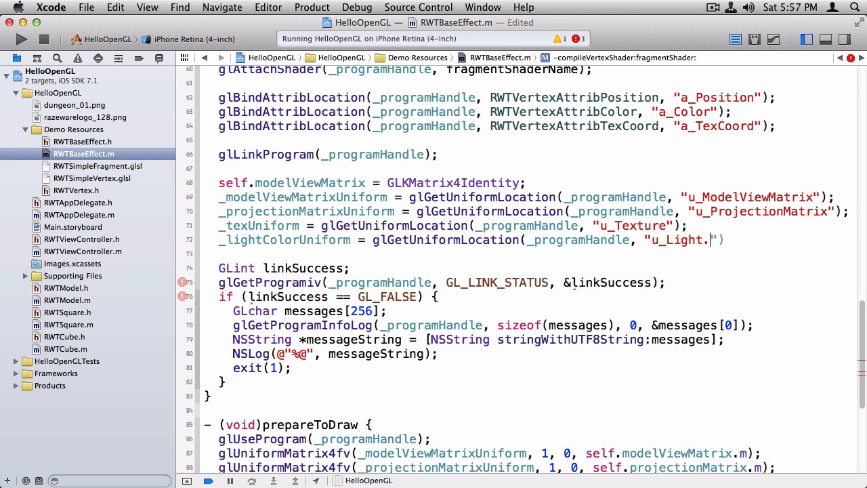
{"action": "type", "text": "Color"}
{"action": "left_click", "coordinate": [532, 254]}
{"action": "type", "text": "_lightAmbientIntensityUniform = glGetUniformLocation(_programHandle, \"u_Light.AmbientIntensity\");"}
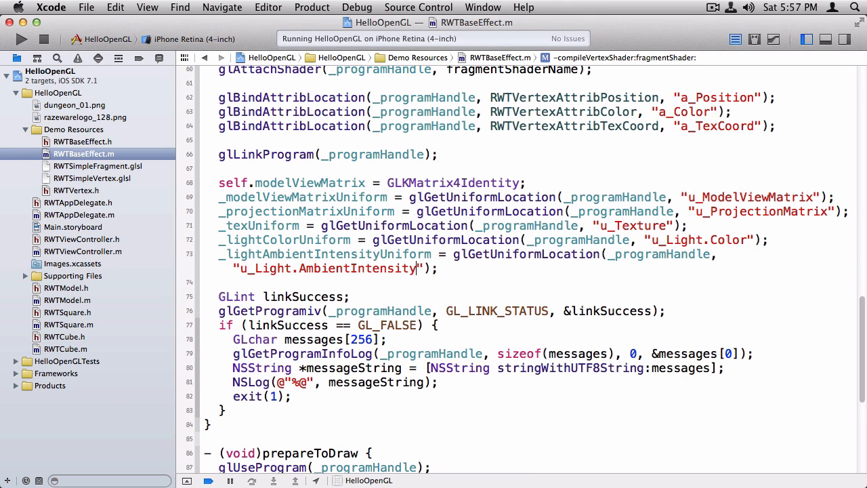
{"action": "scroll", "scroll_direction": "down", "scroll_amount": 3}
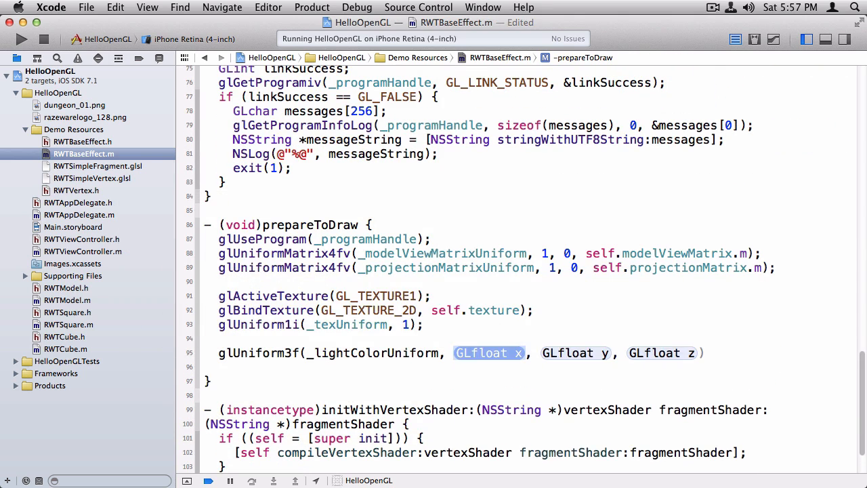
{"action": "type", "text": "1, 1, 1"}
{"action": "left_click", "coordinate": [528, 367]}
{"action": "type", "text": "glUniform1f(_lightAmbientIntensityUniform, 0.8);"}
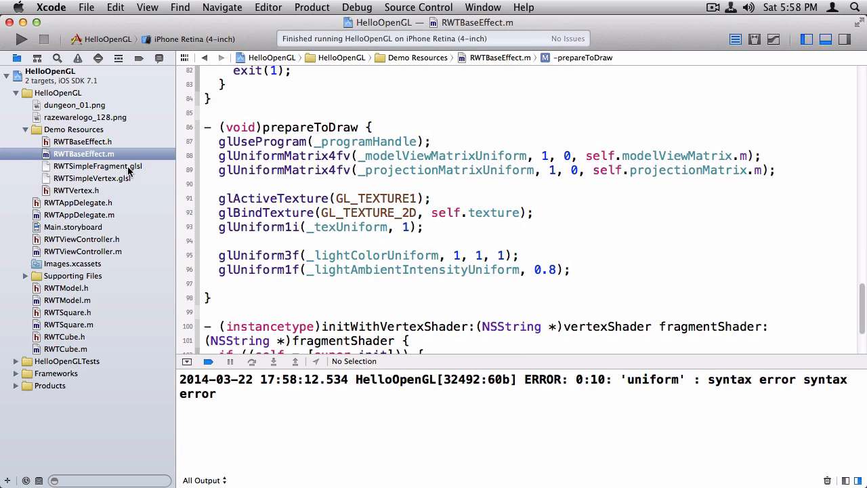
Add the missing semicolon after the Light struct's closing brace in the fragment shader
{"action": "left_click", "coordinate": [97, 166]}
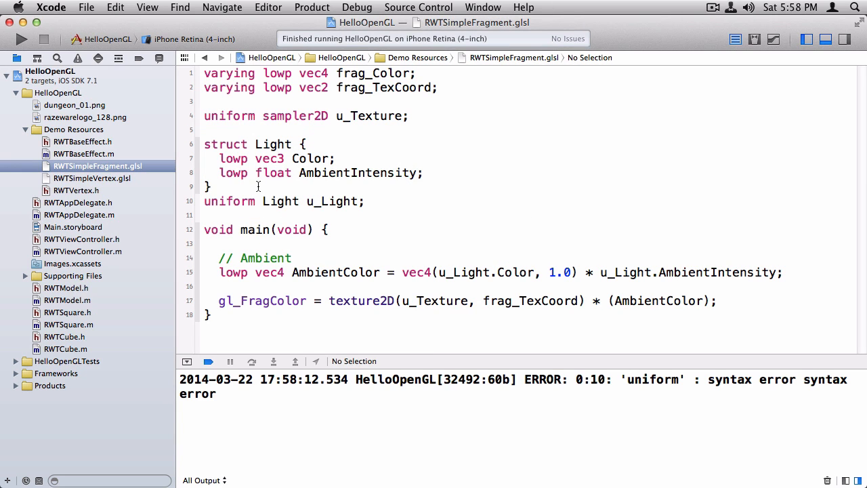
{"action": "type", "text": ";"}
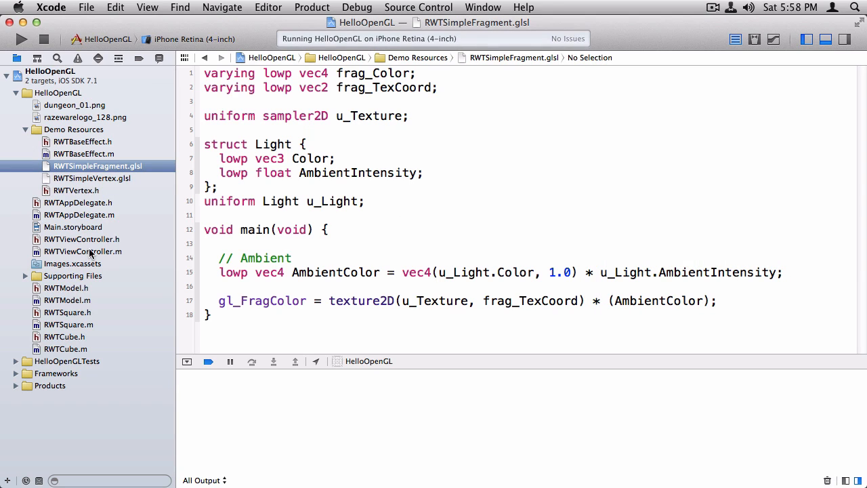
Try ambient intensity 1.5, restore 0.8, and set the light colour to 1, 0, 0
{"action": "left_click", "coordinate": [81, 141]}
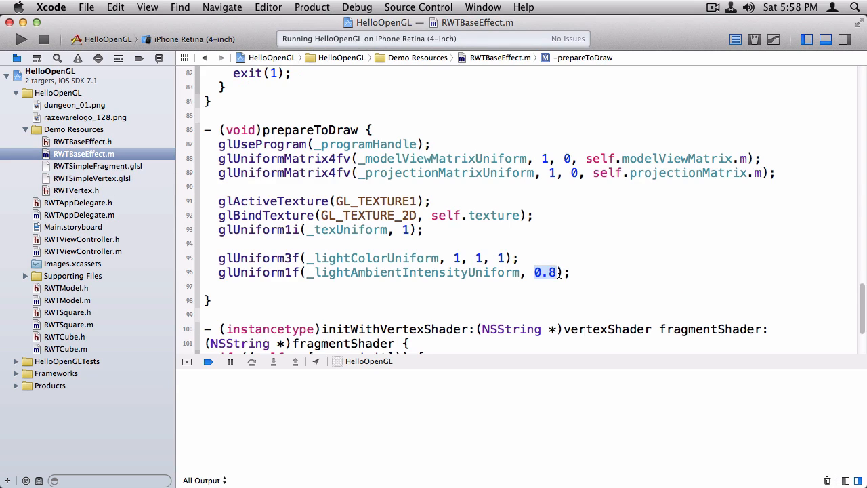
{"action": "type", "text": "1.5"}
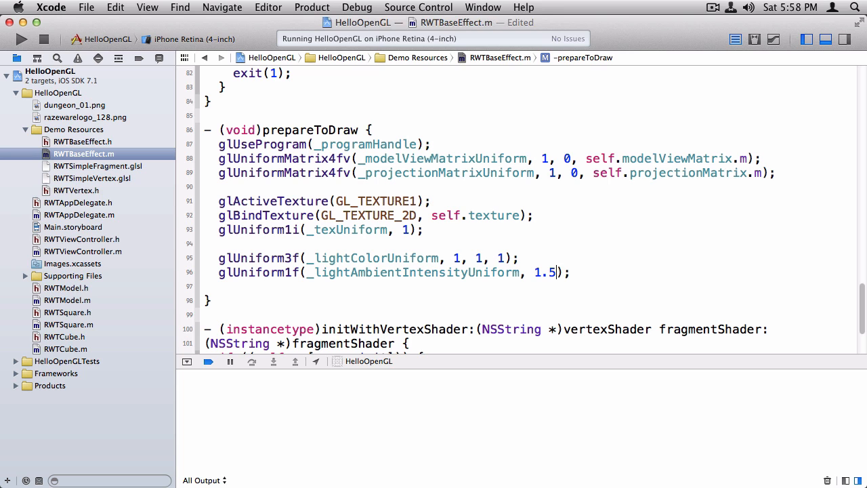
{"action": "left_click", "coordinate": [21, 39]}
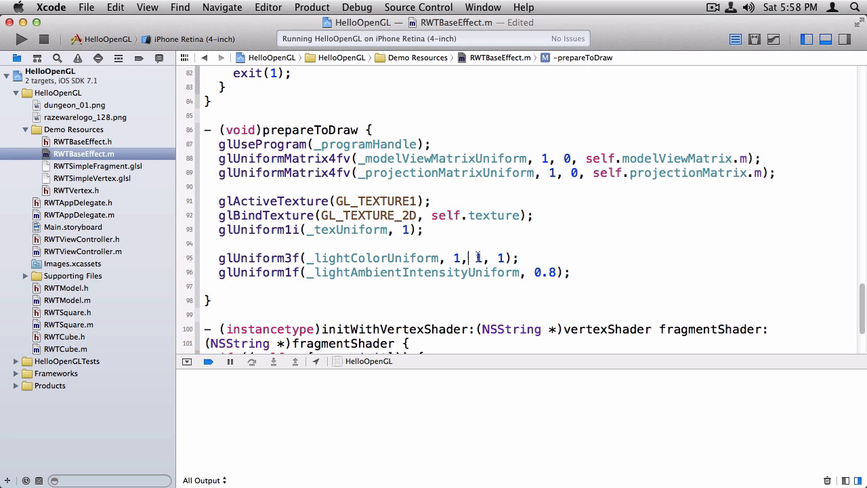
{"action": "type", "text": "0, 0"}
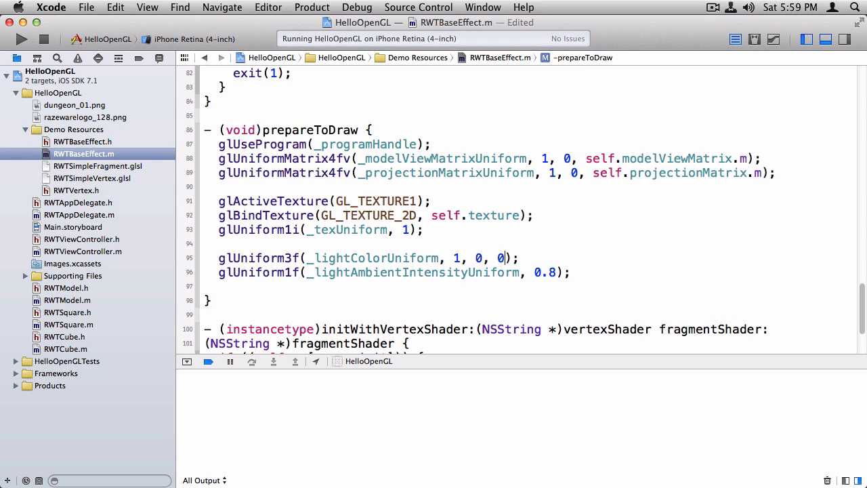